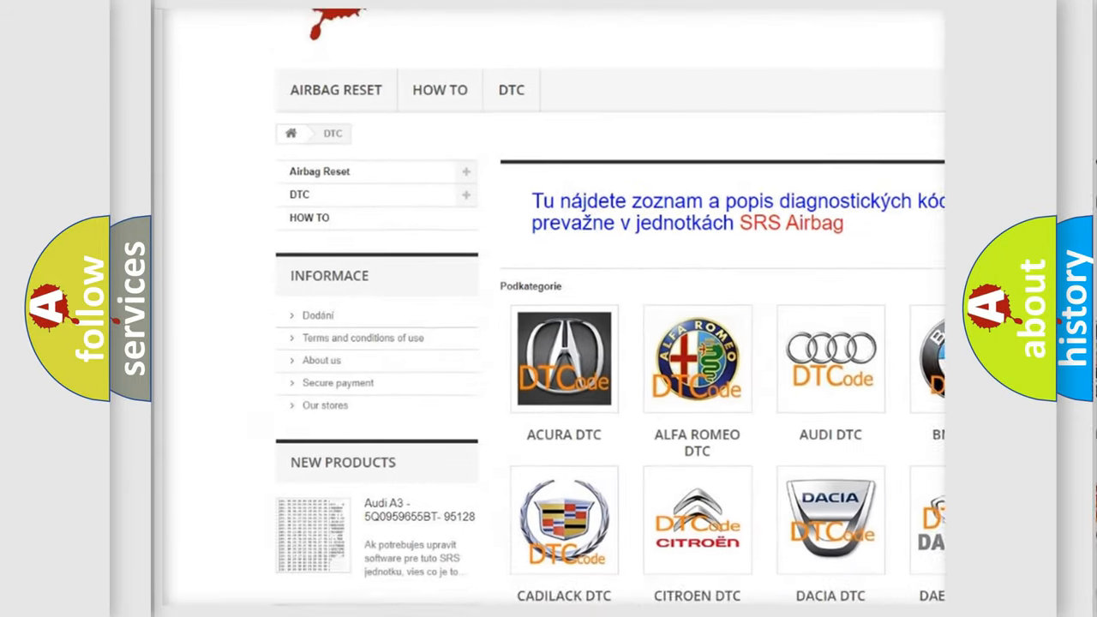
pyautogui.scroll(-3)
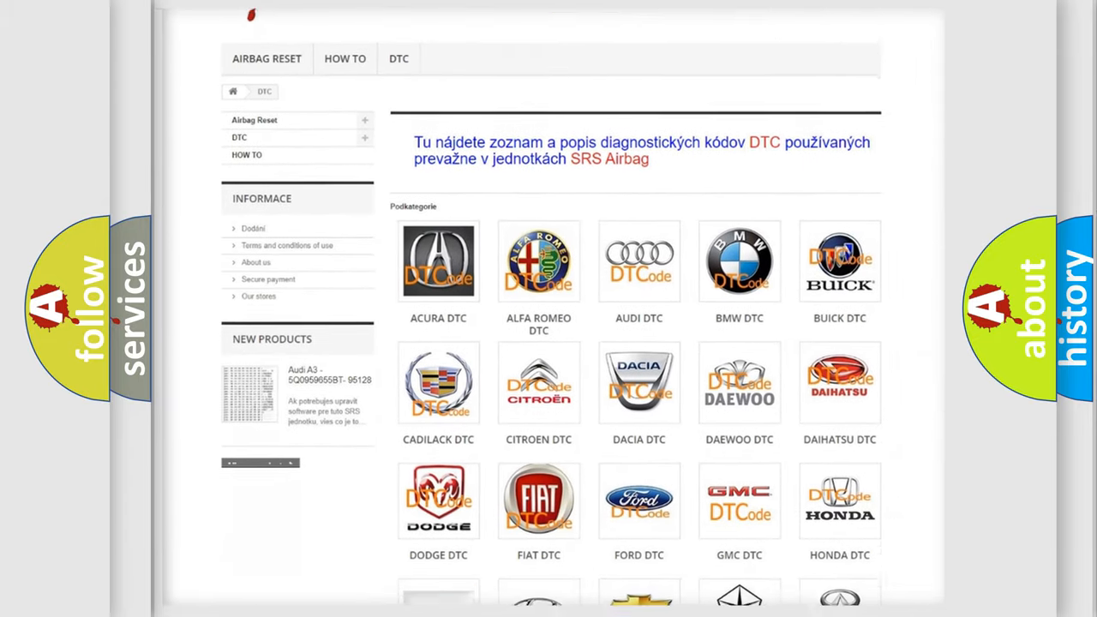
pyautogui.scroll(-3)
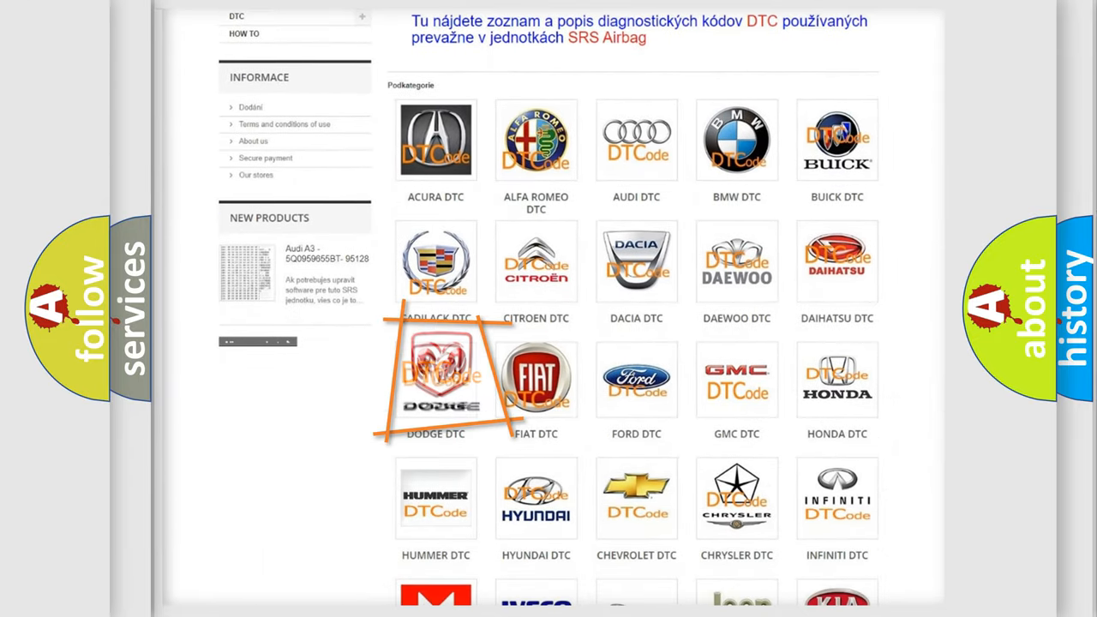